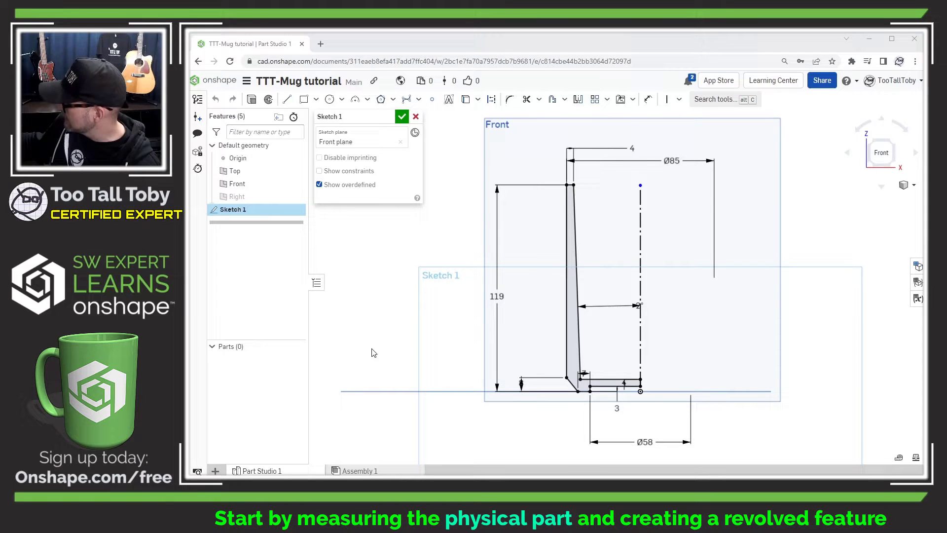
{"action": "mouse_move", "coordinate": [630, 237]}
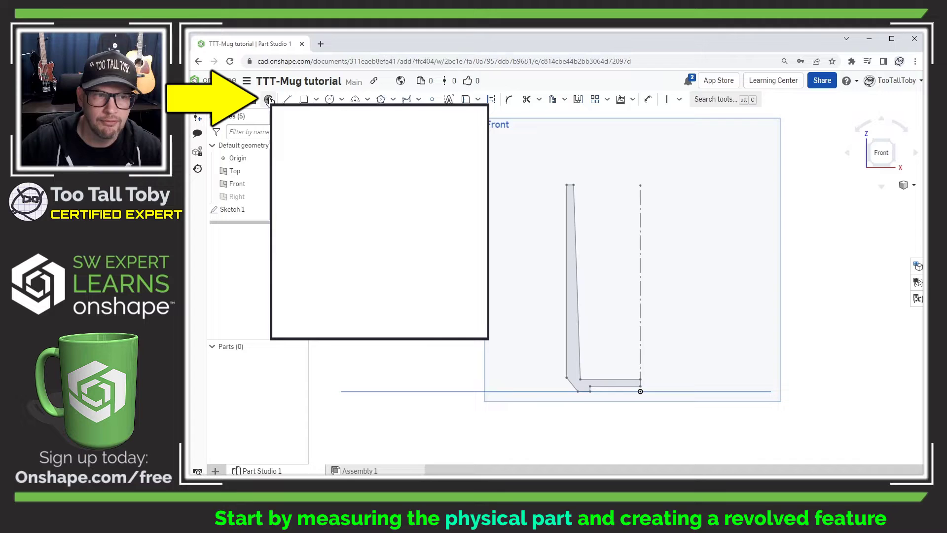
Revolve the Sketch 1 mug profile a full turn around the dashed construction centreline into a solid body
{"action": "left_click", "coordinate": [269, 99]}
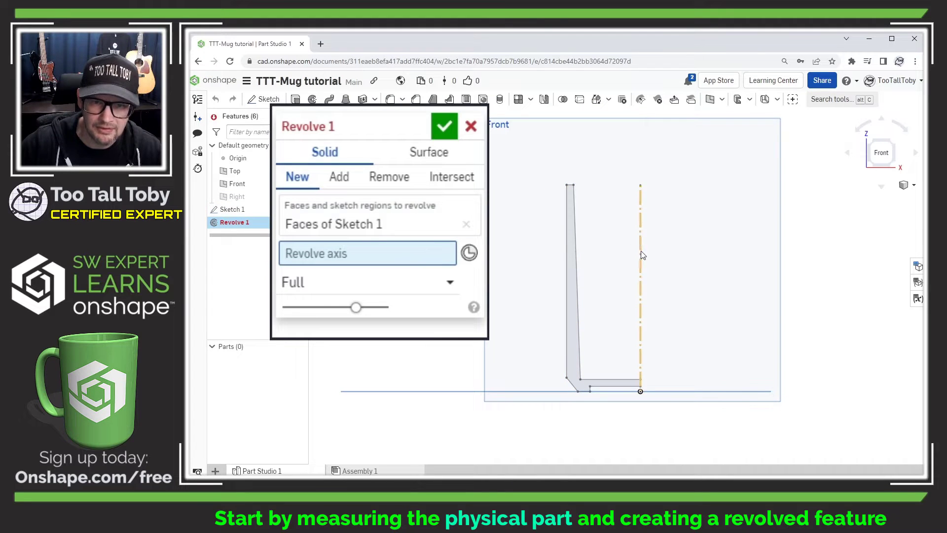
{"action": "left_click", "coordinate": [641, 254]}
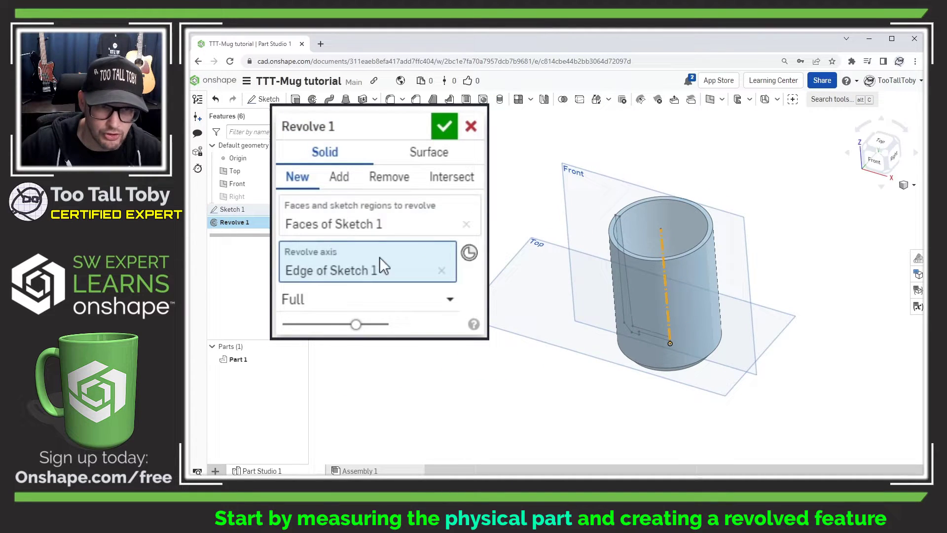
{"action": "left_click", "coordinate": [445, 126]}
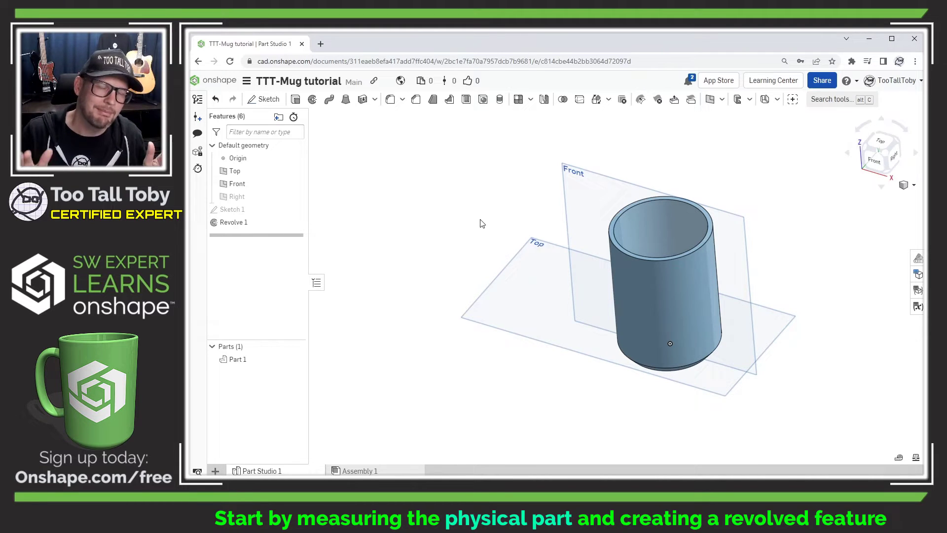
{"action": "mouse_move", "coordinate": [718, 194]}
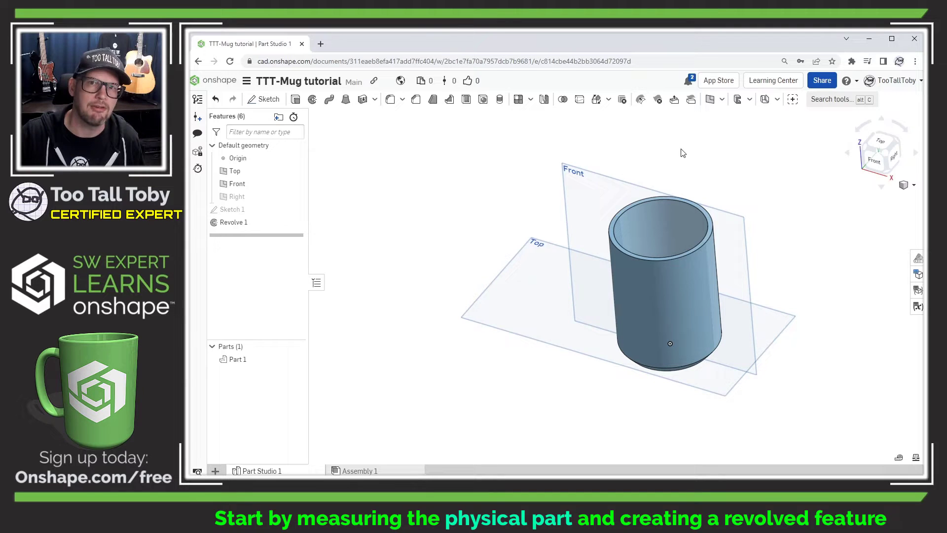
{"action": "mouse_move", "coordinate": [613, 160]}
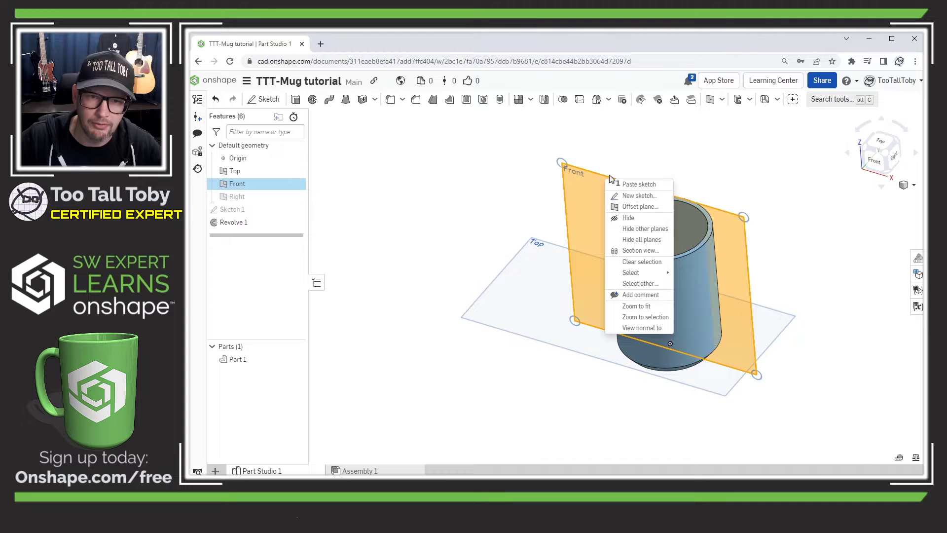
Start Sketch 2 on the Front plane and bring up the Insert image panel from the DXF dropdown
{"action": "left_click", "coordinate": [640, 195]}
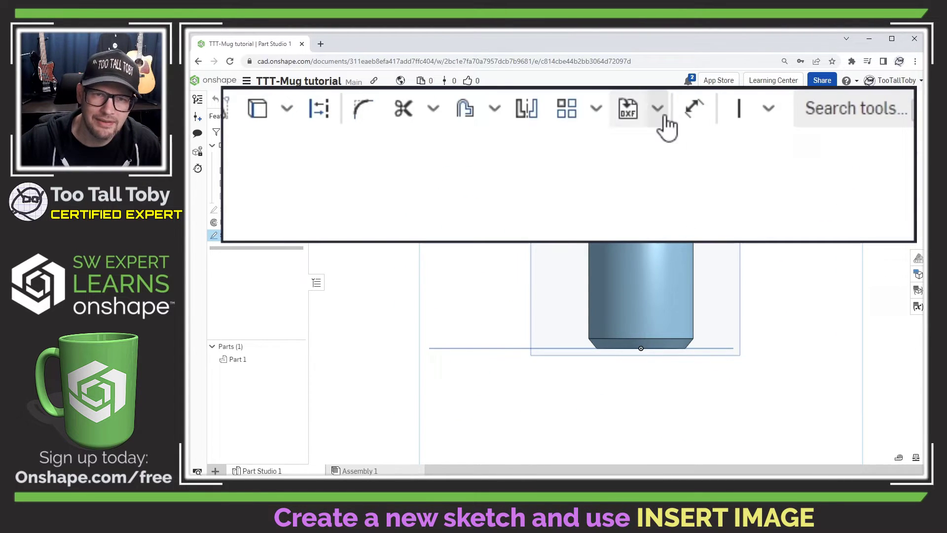
{"action": "left_click", "coordinate": [657, 108]}
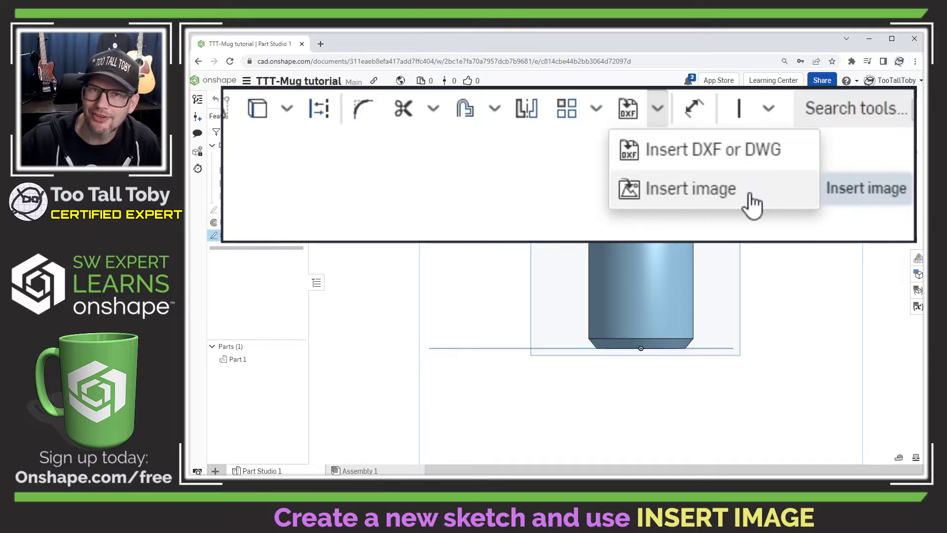
{"action": "left_click", "coordinate": [690, 189]}
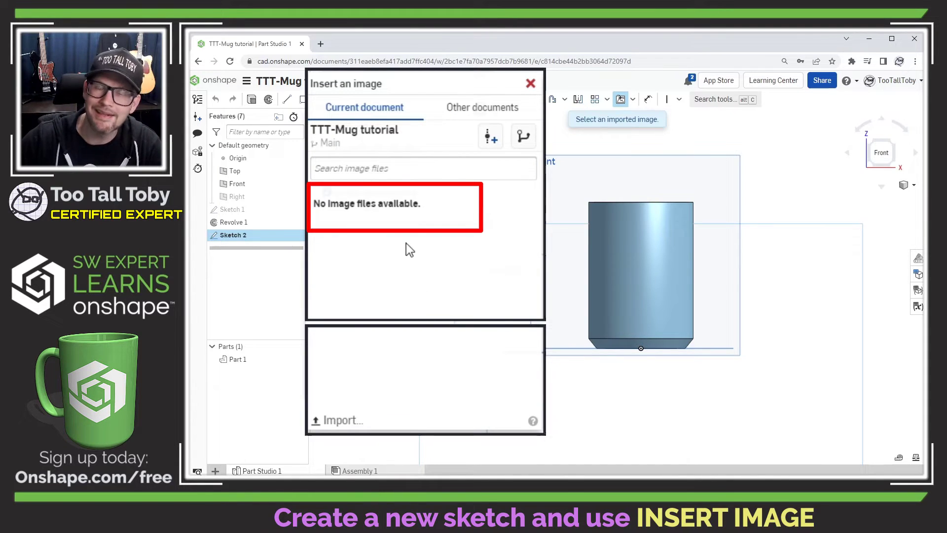
{"action": "mouse_move", "coordinate": [386, 372]}
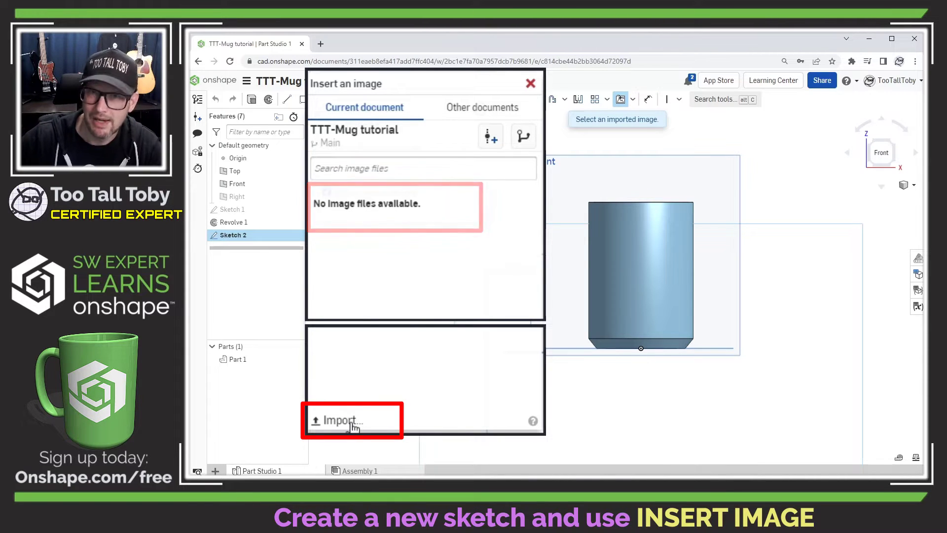
Import the front-view coffee mug PNG from the computer into the document's images
{"action": "left_click", "coordinate": [340, 420]}
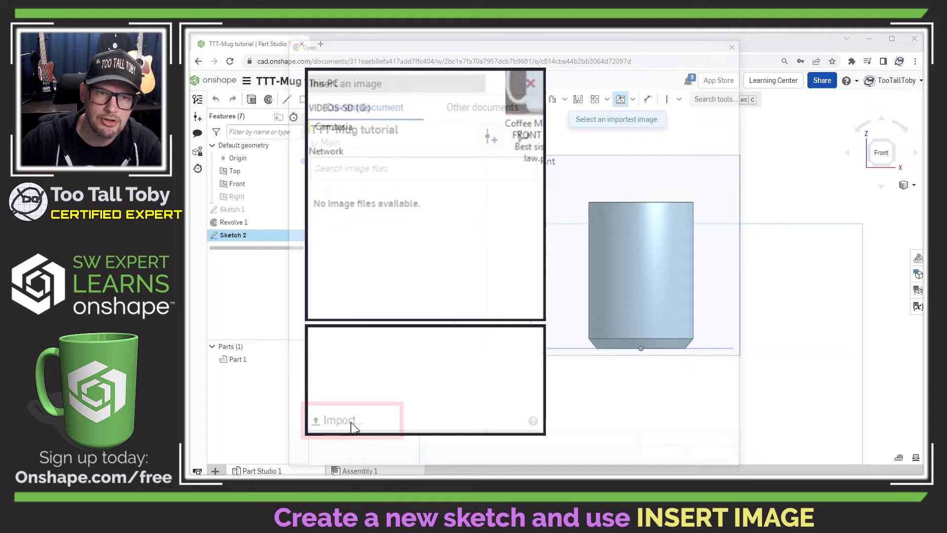
{"action": "left_click", "coordinate": [340, 420]}
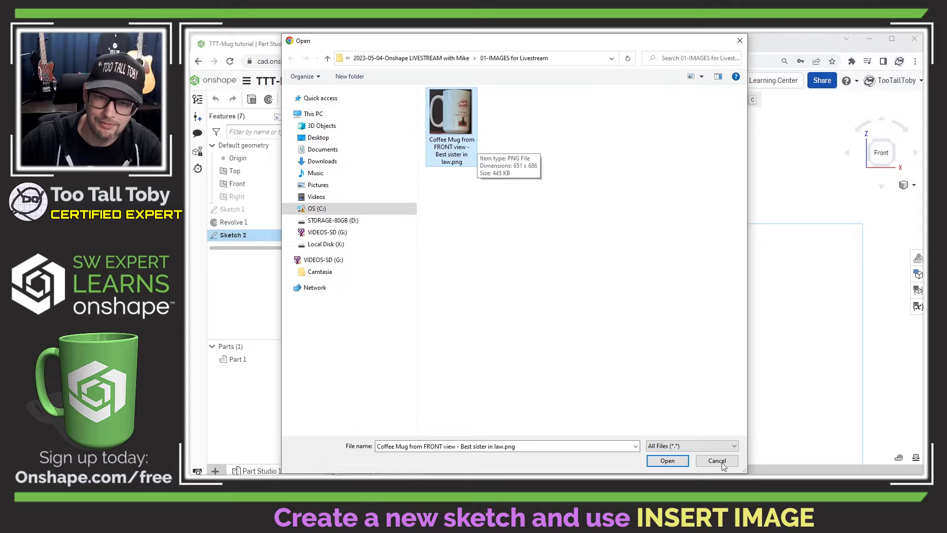
{"action": "left_click", "coordinate": [667, 461]}
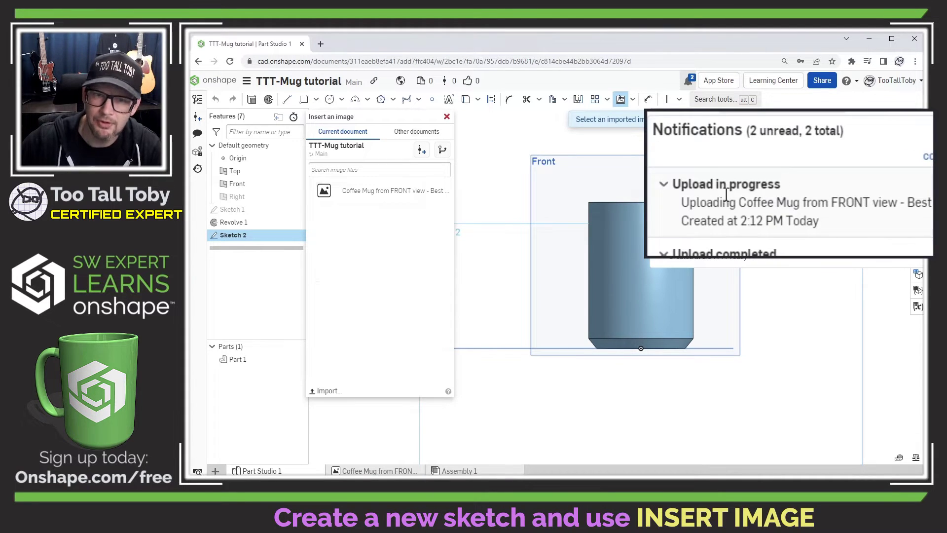
{"action": "mouse_move", "coordinate": [897, 222]}
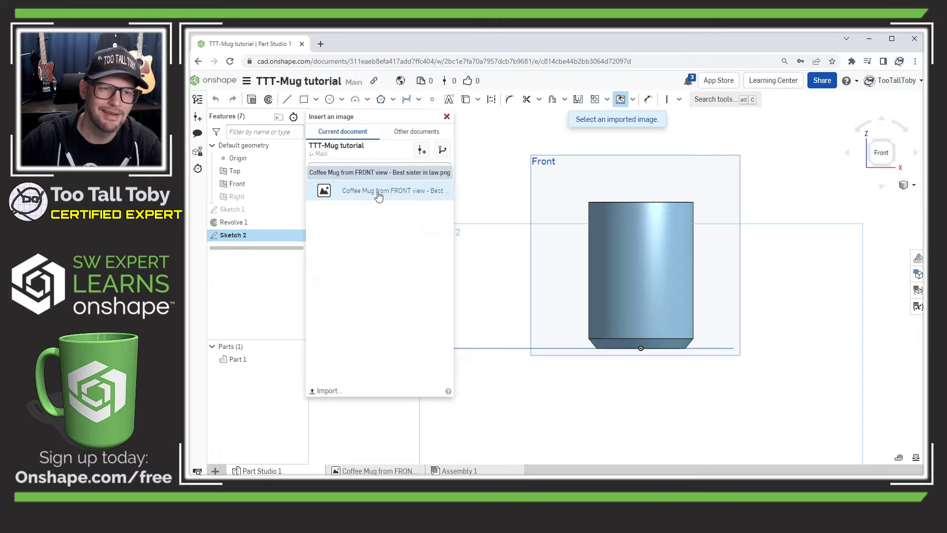
Place the uploaded mug photo in the Front-plane sketch over the revolved mug body
{"action": "left_click", "coordinate": [379, 190]}
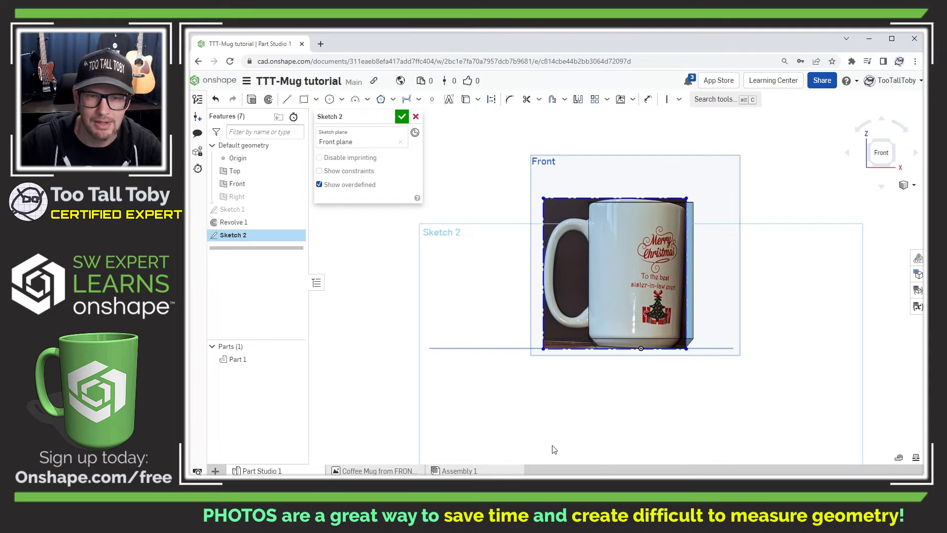
{"action": "mouse_move", "coordinate": [476, 311]}
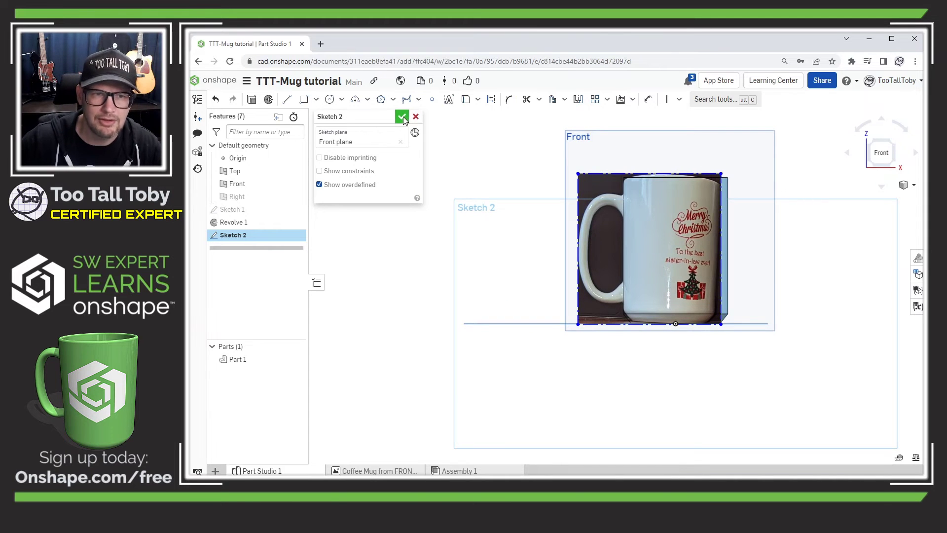
Accept Sketch 2 and rename it 'PHOTO-Mug Handle from front'
{"action": "left_click", "coordinate": [401, 117]}
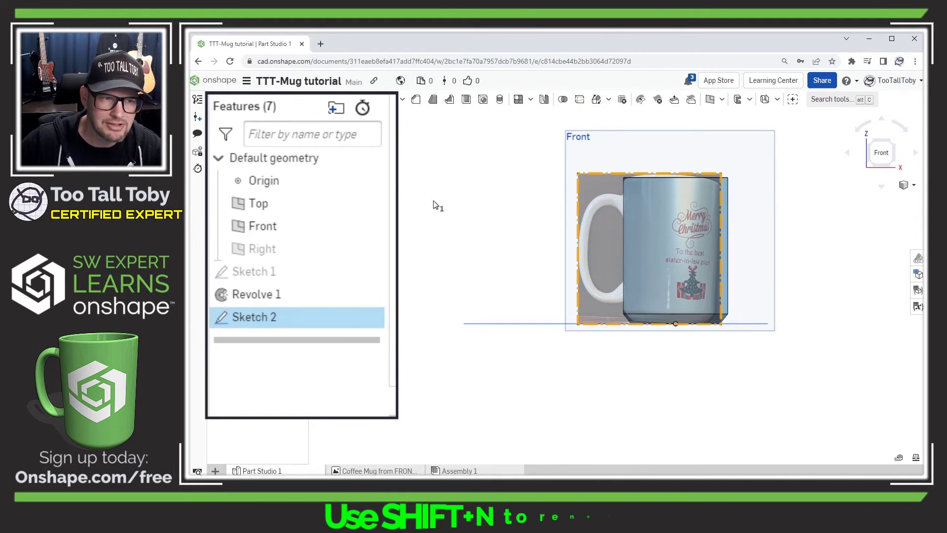
{"action": "key", "text": "shift+n"}
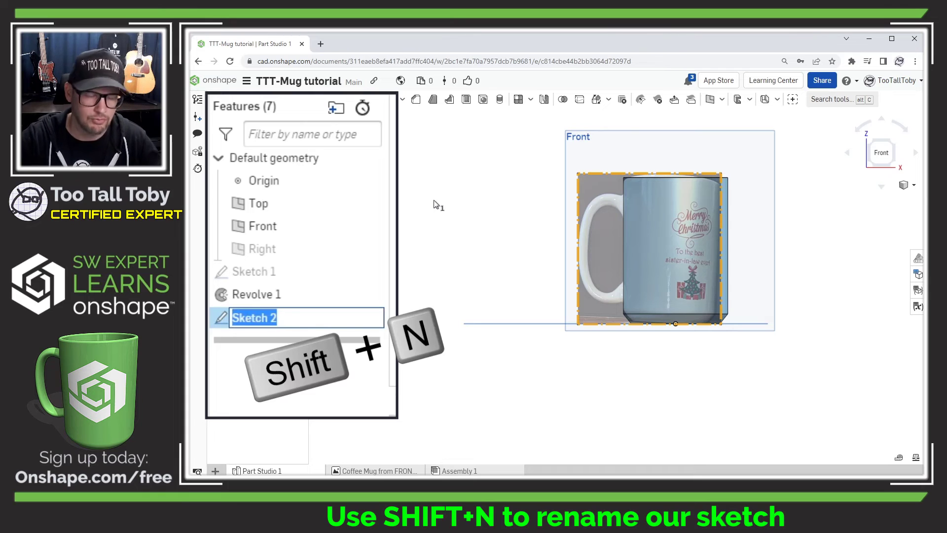
{"action": "type", "text": "PHOTO-"}
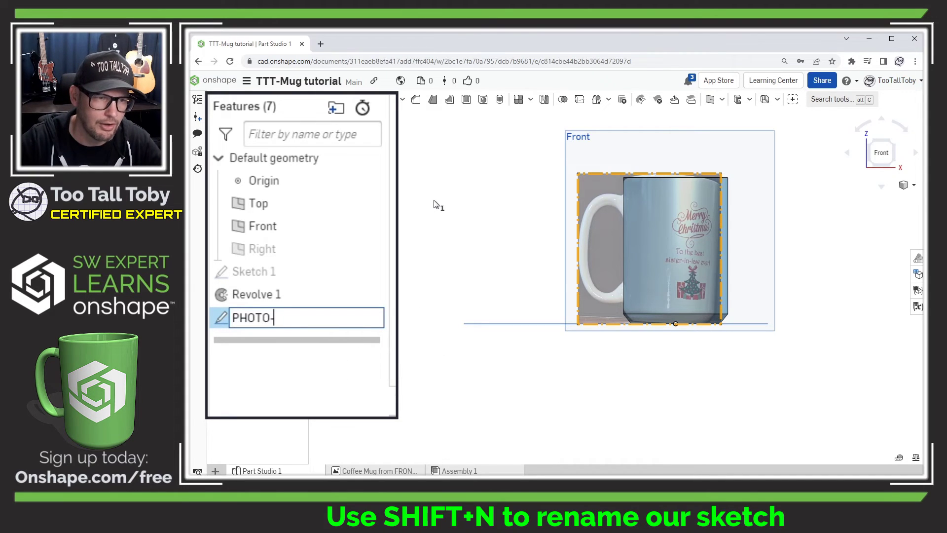
{"action": "type", "text": "Mug Handle from"}
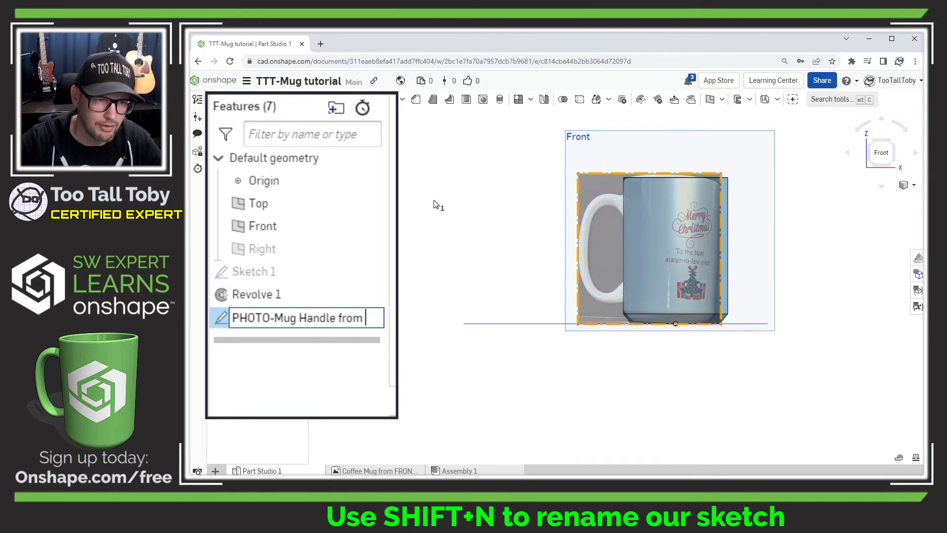